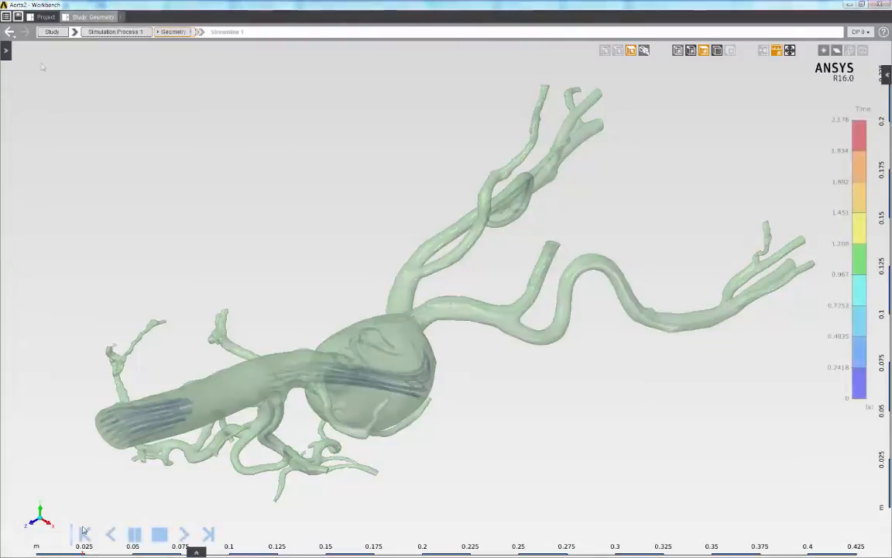
# Add new design point rows below DP 0 with DSAngle values 345, 315, 300 and 285.
pyautogui.click(140, 531)
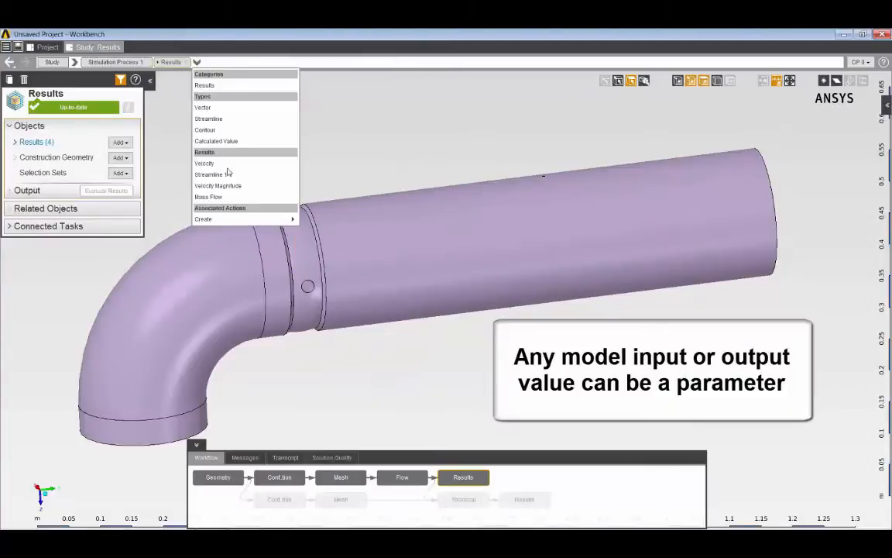
pyautogui.click(208, 196)
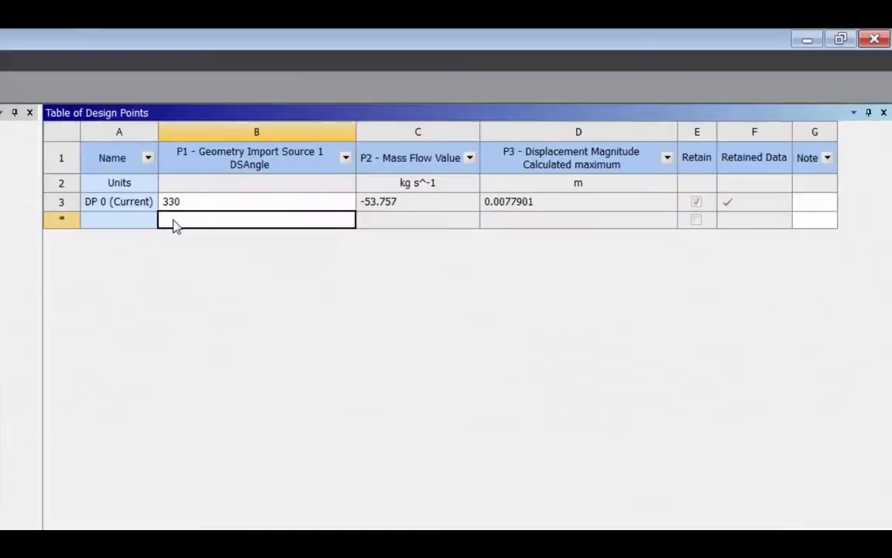
pyautogui.write('345')
pyautogui.write('315')
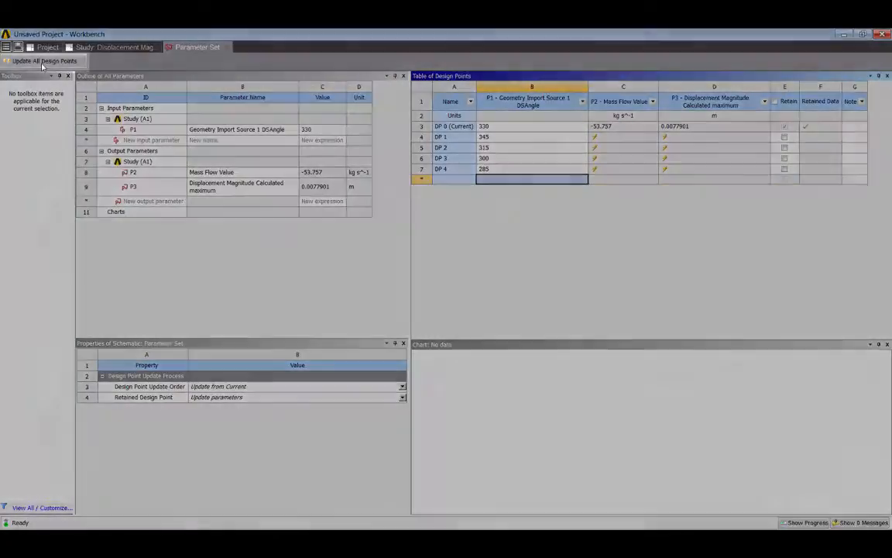
# Launch Update All Design Points to compute mass flow and displacement for DP 1–DP 4.
pyautogui.click(44, 61)
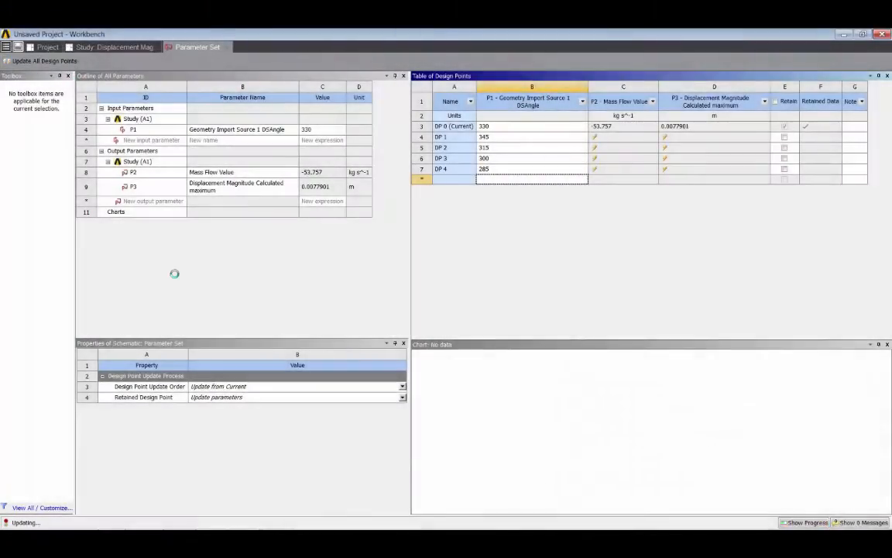